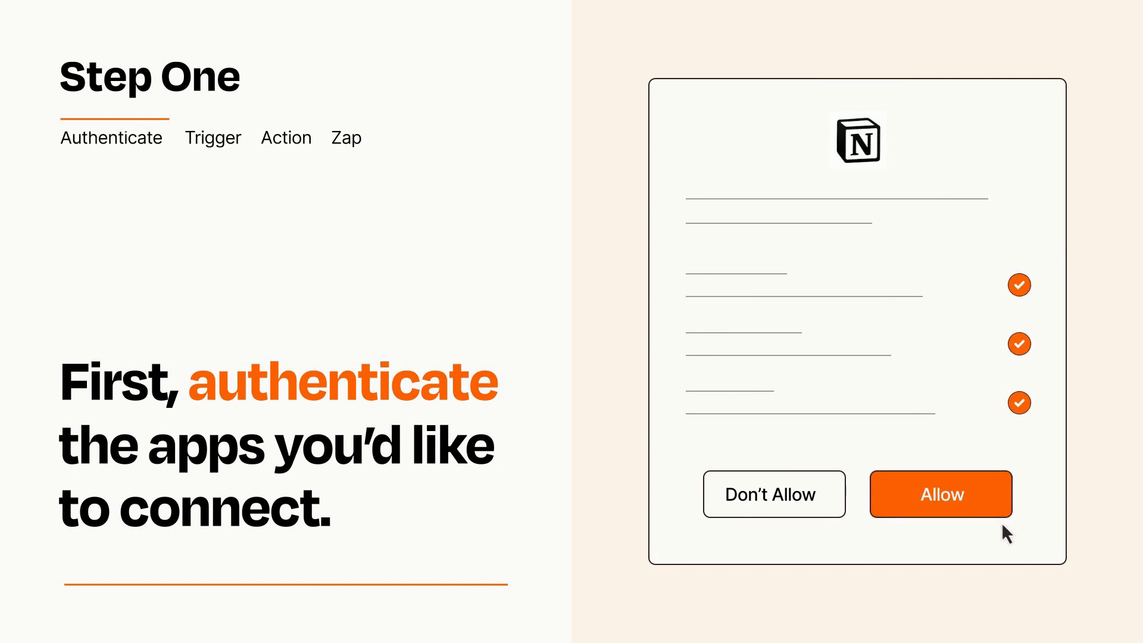
Step: Authorize the Notion account and choose Zoom New Meeting as the Zap trigger
{"action": "left_click", "coordinate": [941, 495]}
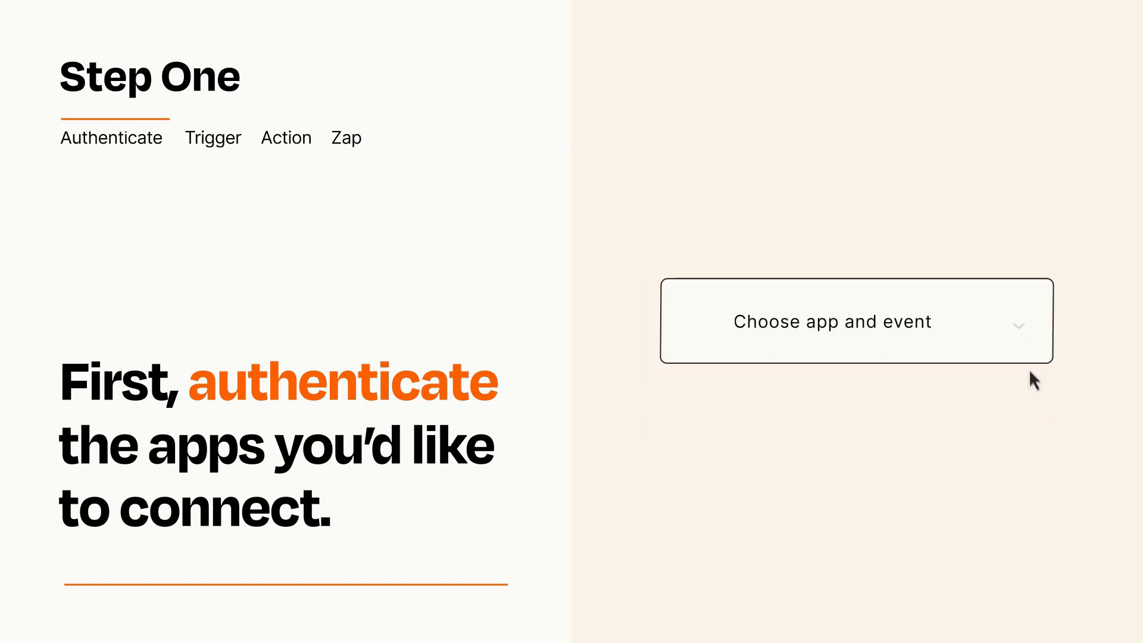
{"action": "left_click", "coordinate": [856, 321]}
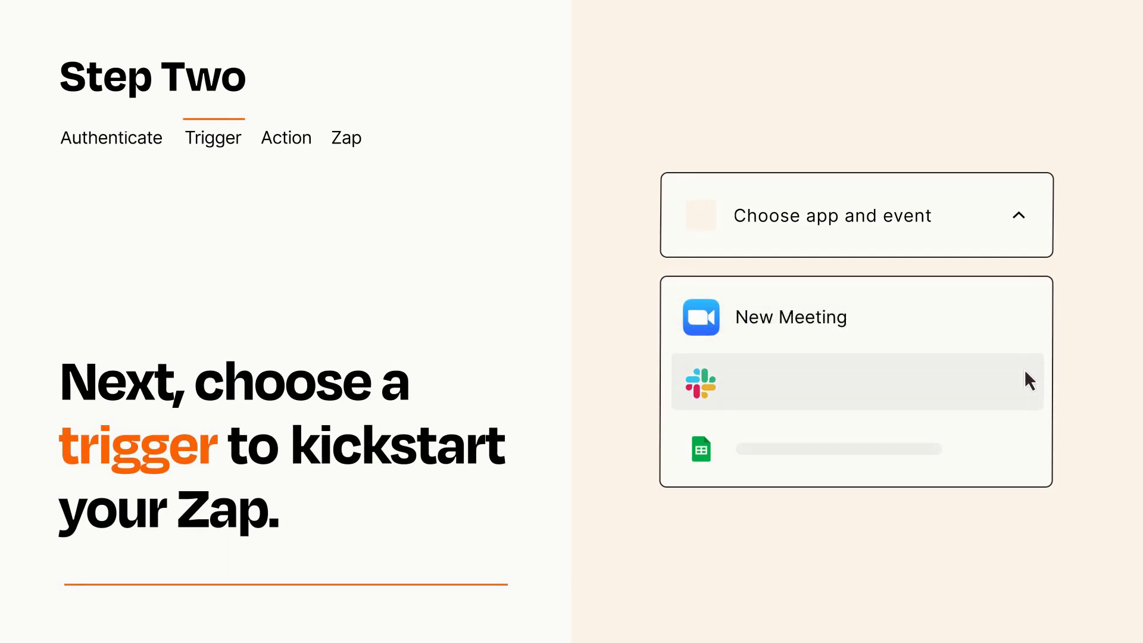
{"action": "mouse_move", "coordinate": [1027, 453]}
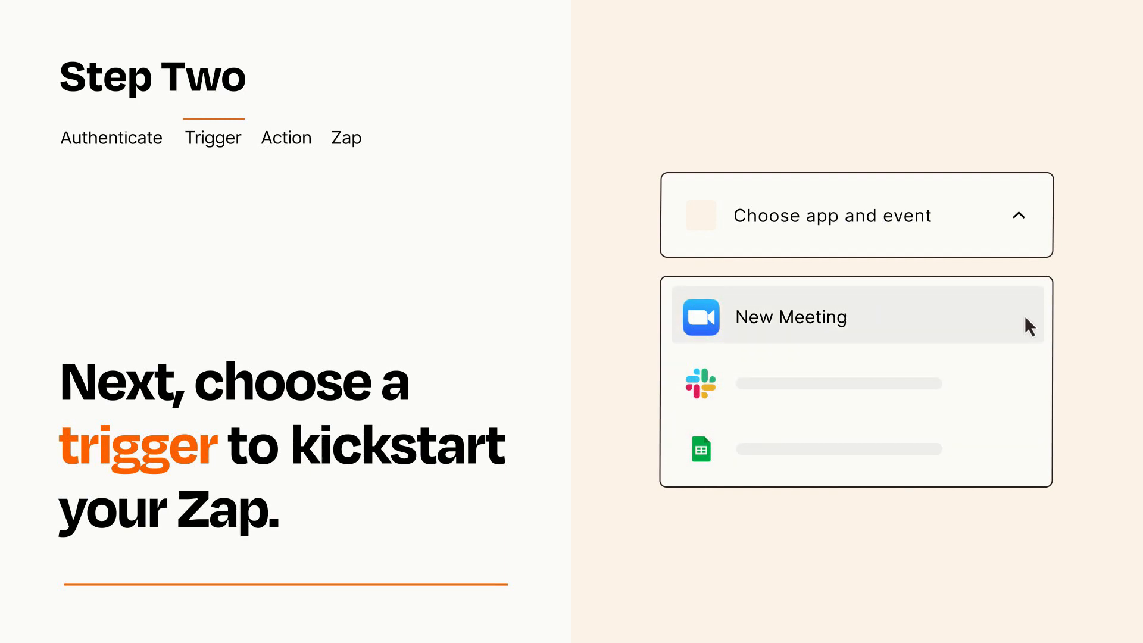
{"action": "mouse_move", "coordinate": [1029, 330]}
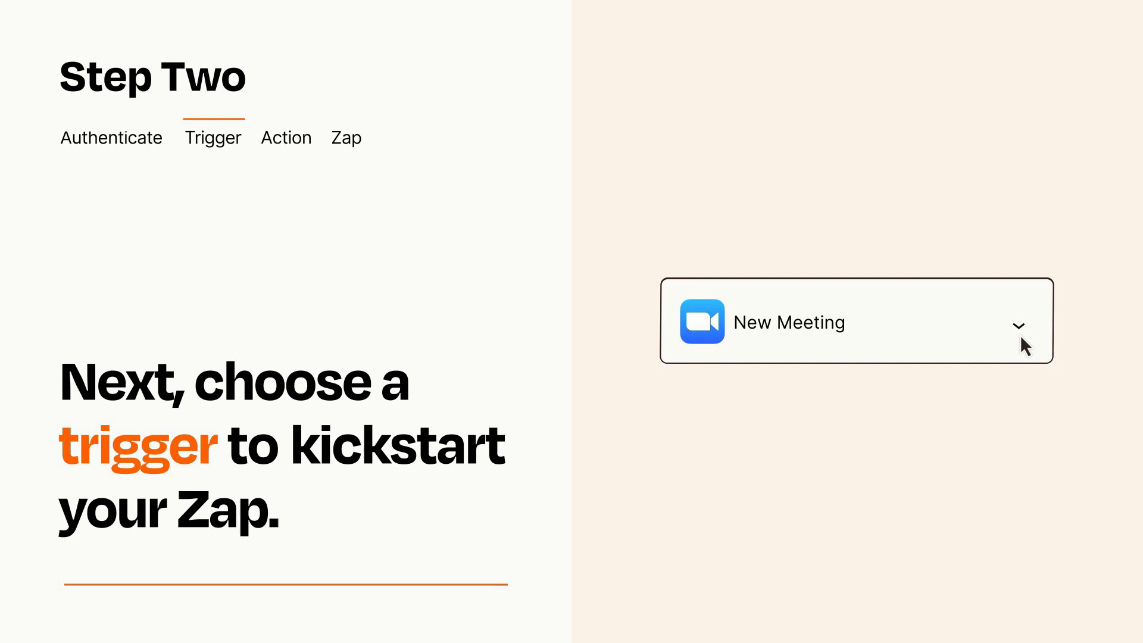
{"action": "mouse_move", "coordinate": [1035, 347]}
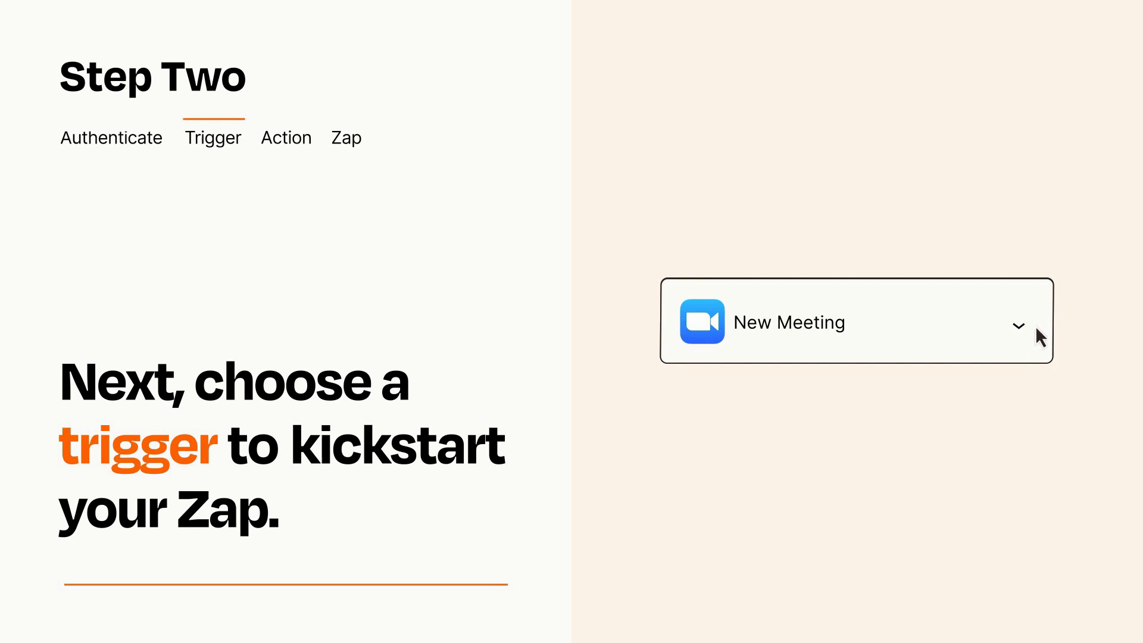
{"action": "mouse_move", "coordinate": [1031, 323]}
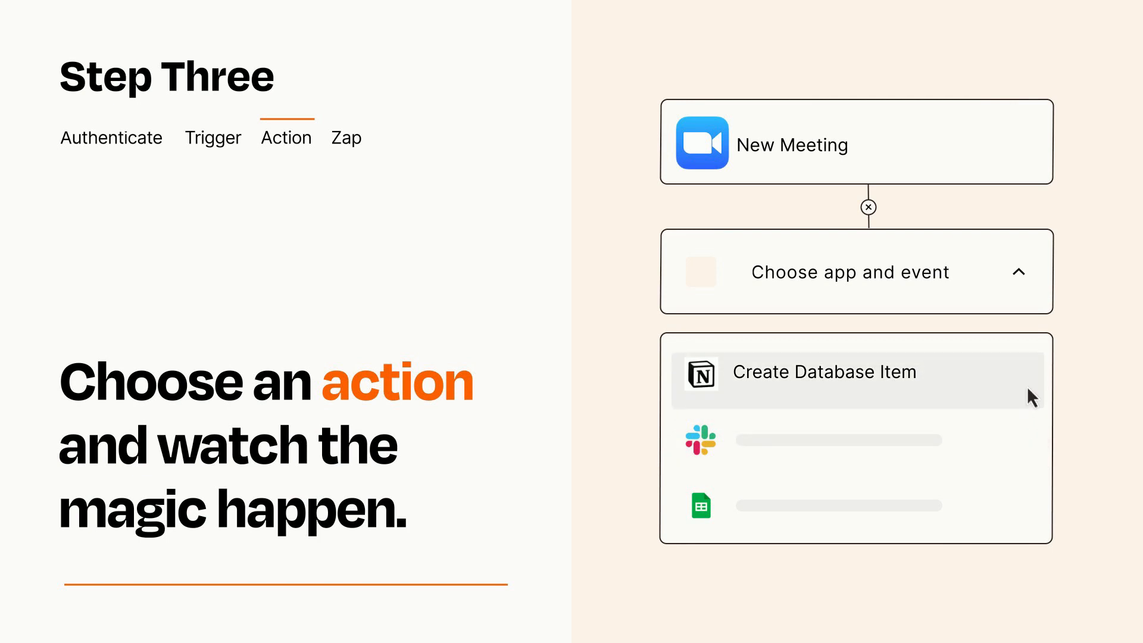
Step: Make Notion Create Database Item the action and map Zoom fields into Item and Details
{"action": "left_click", "coordinate": [824, 371]}
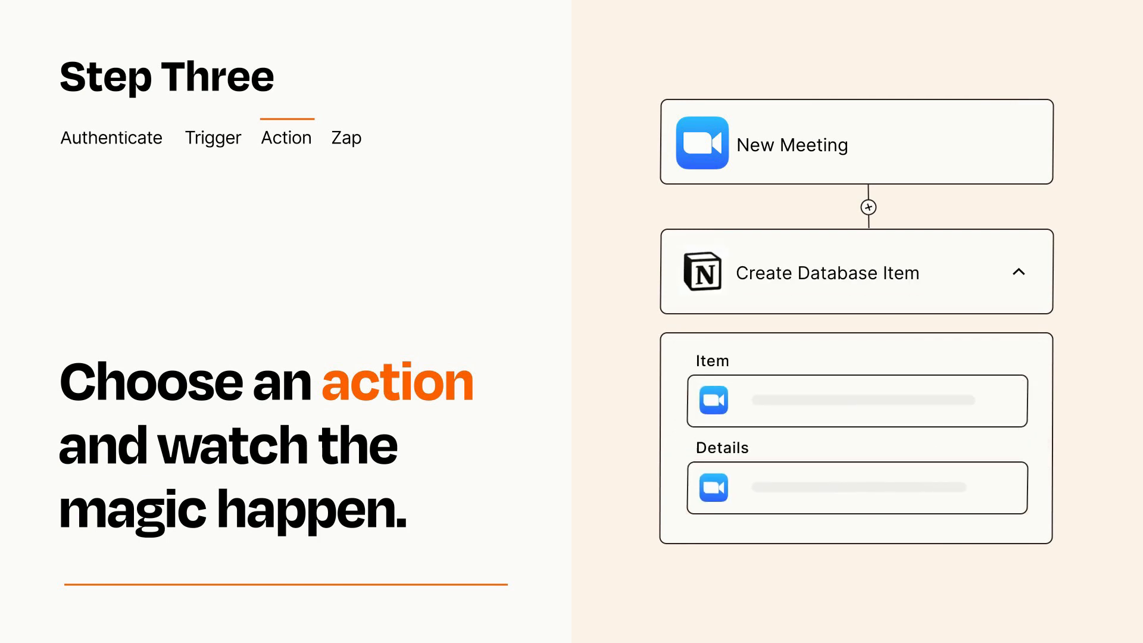
{"action": "left_click", "coordinate": [1020, 271]}
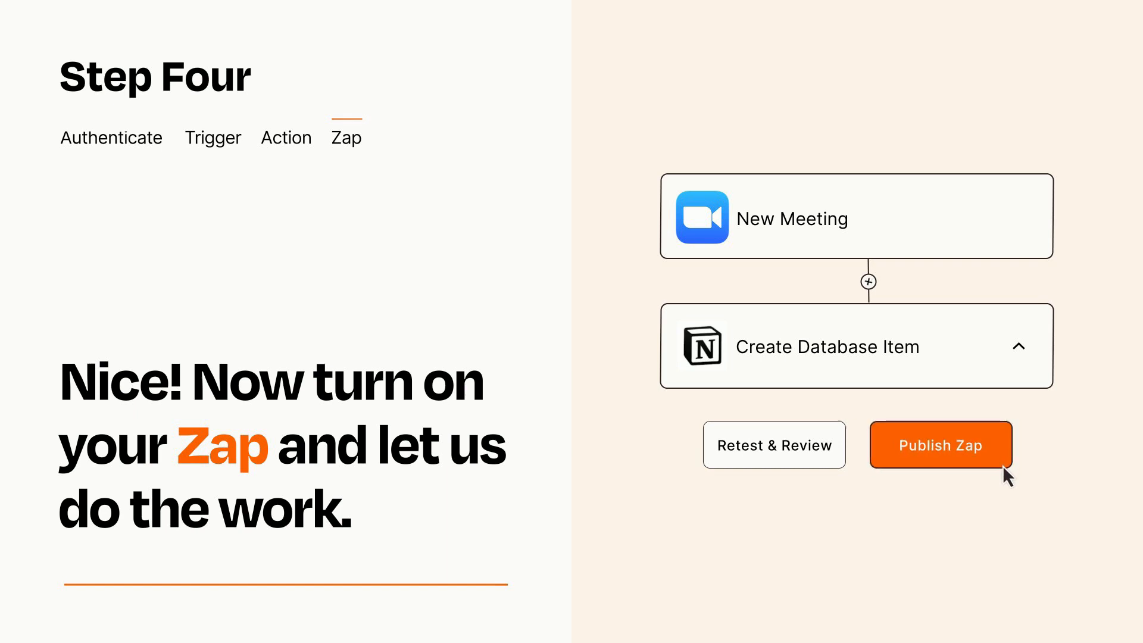
Step: Publish the Zoom-to-Notion Zap so it turns on
{"action": "left_click", "coordinate": [939, 444]}
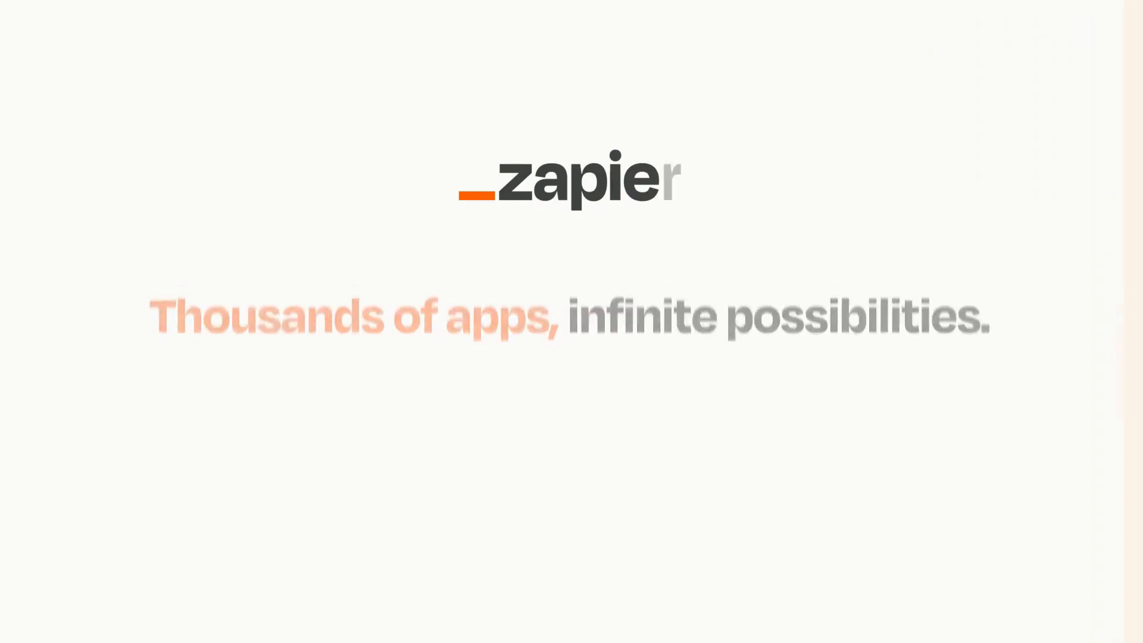